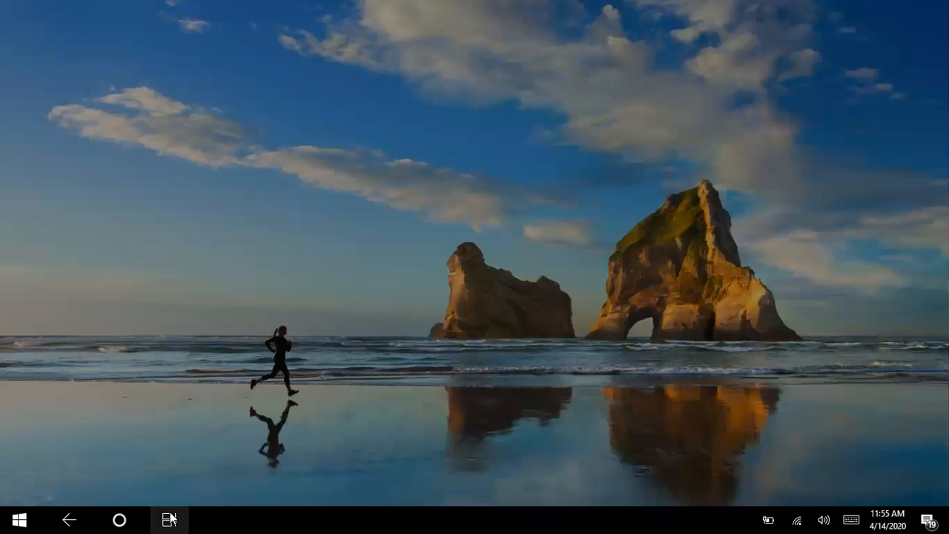
Step: Close the Modify menu after previewing Fillet and Draft, leaving the empty design
click(169, 519)
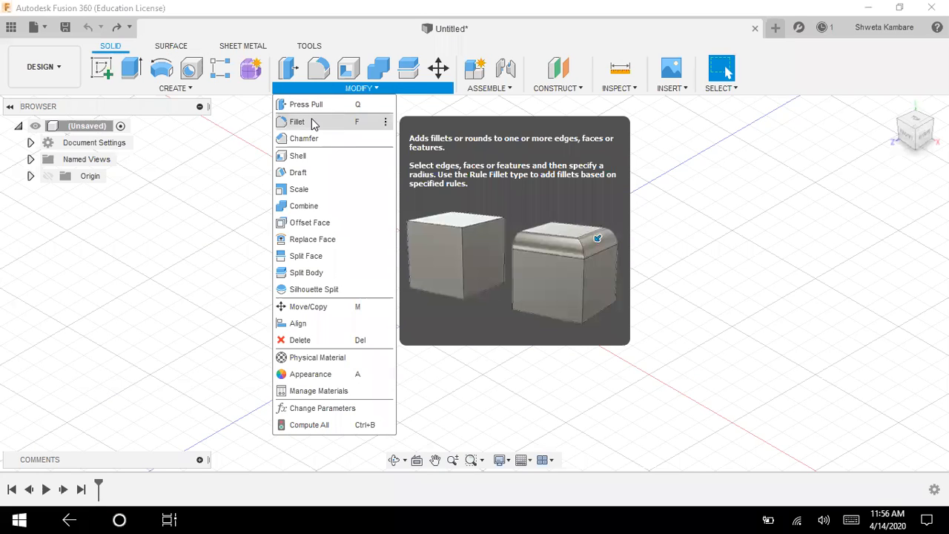
mouse_move(304, 139)
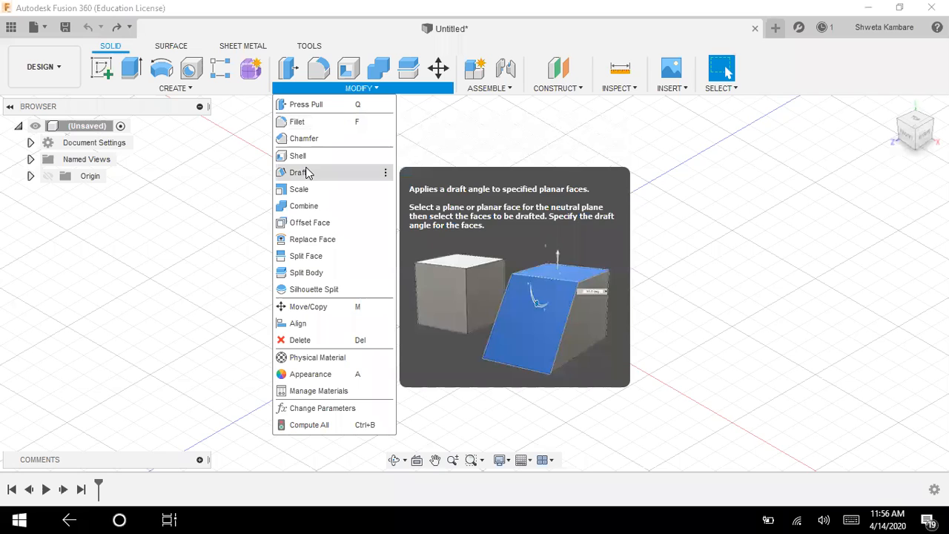
mouse_move(323, 122)
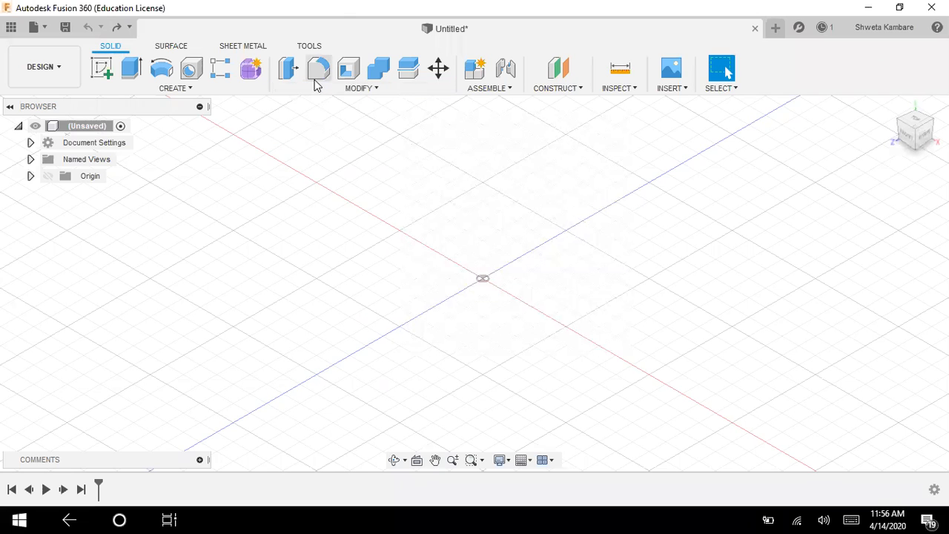
mouse_move(575, 163)
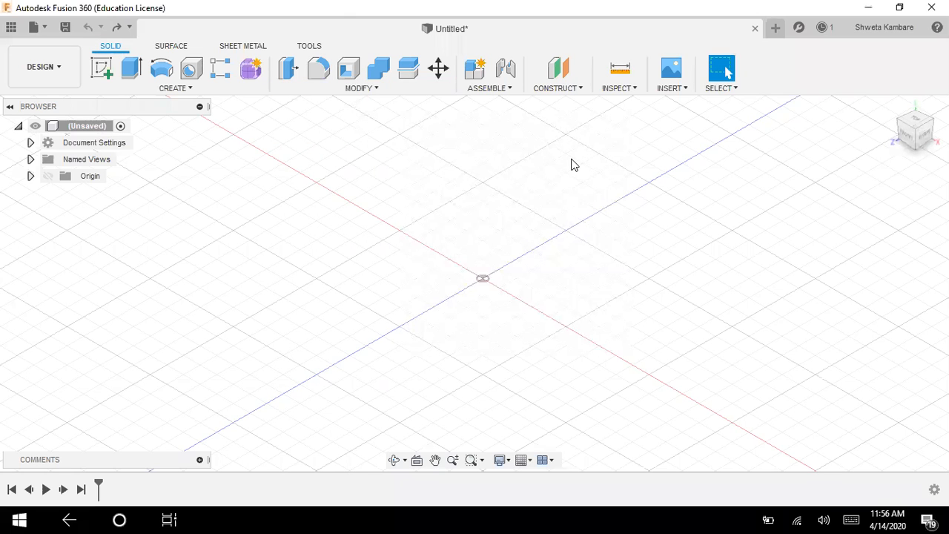
mouse_move(527, 240)
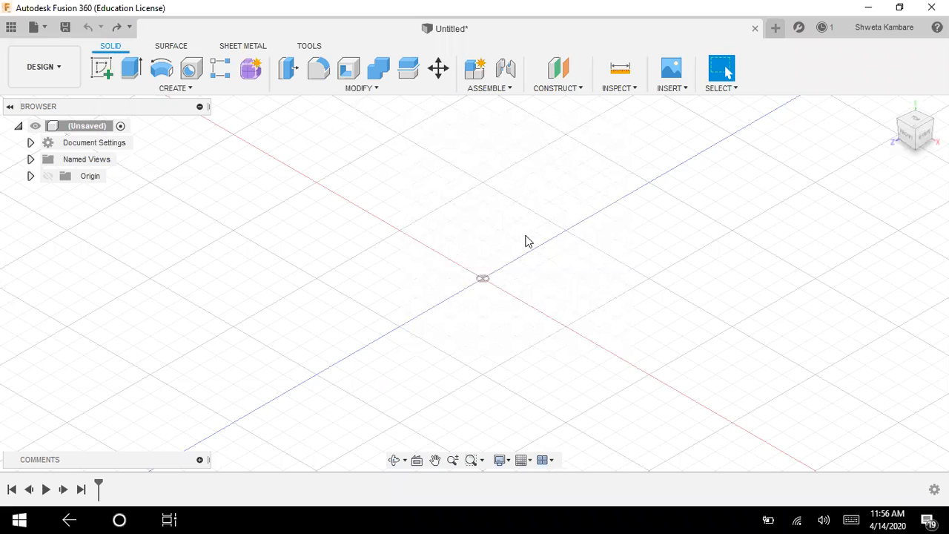
mouse_move(131, 68)
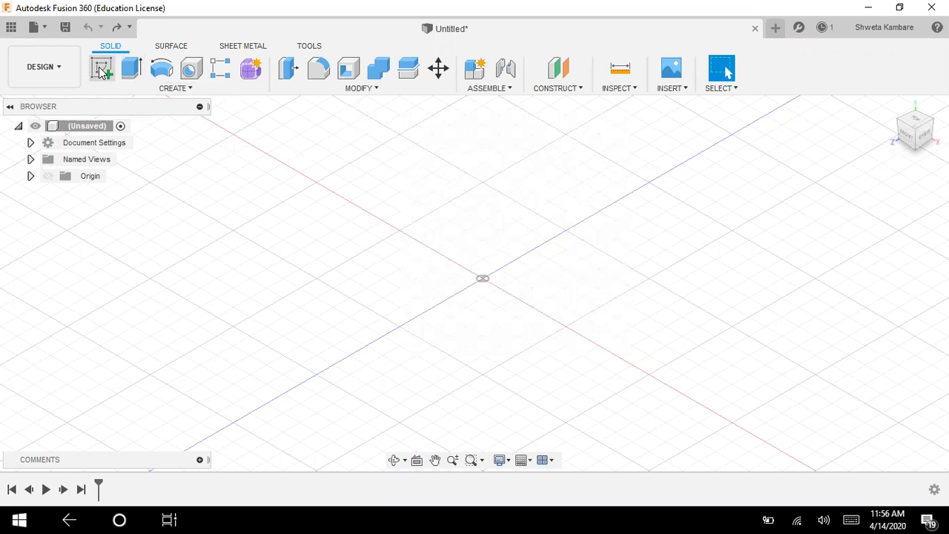
Step: Sketch a 2-point rectangle on a plane, finish it, and select its profile for extruding
click(101, 68)
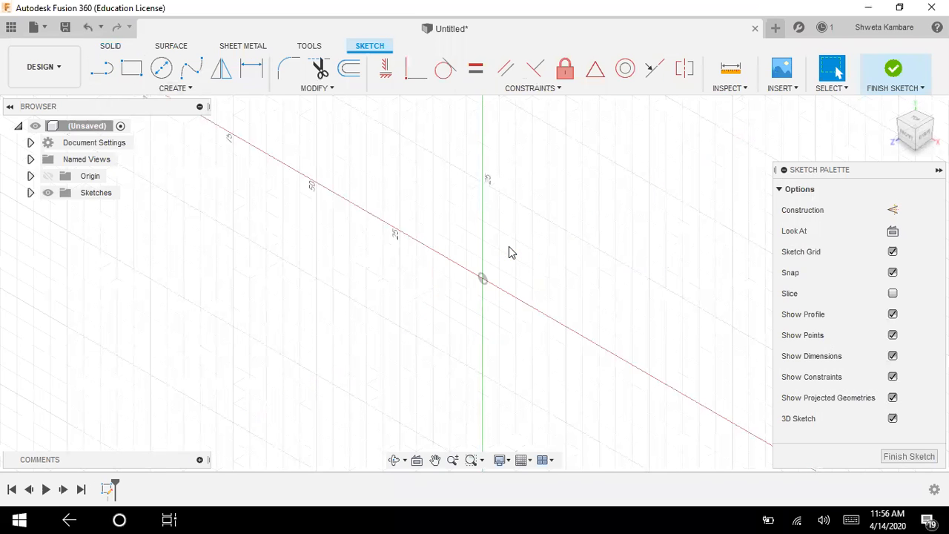
click(131, 68)
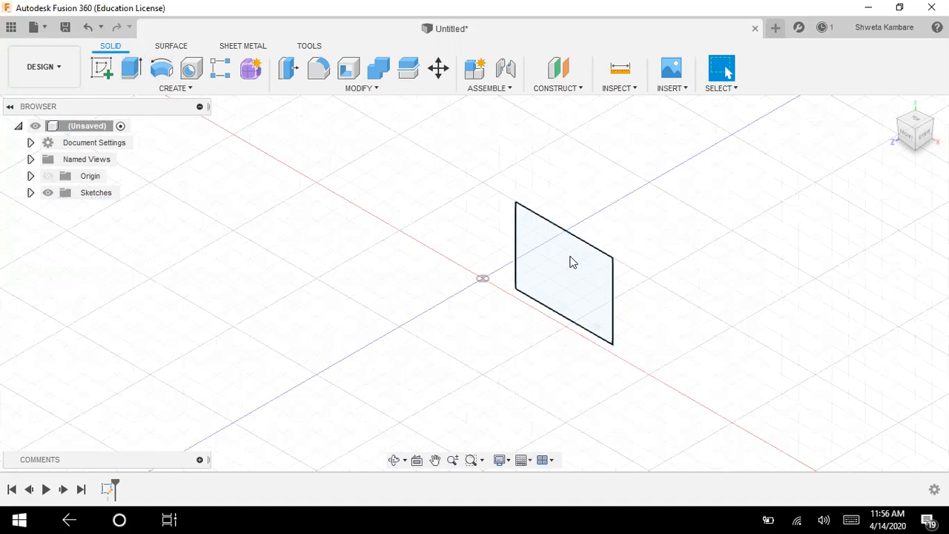
click(131, 68)
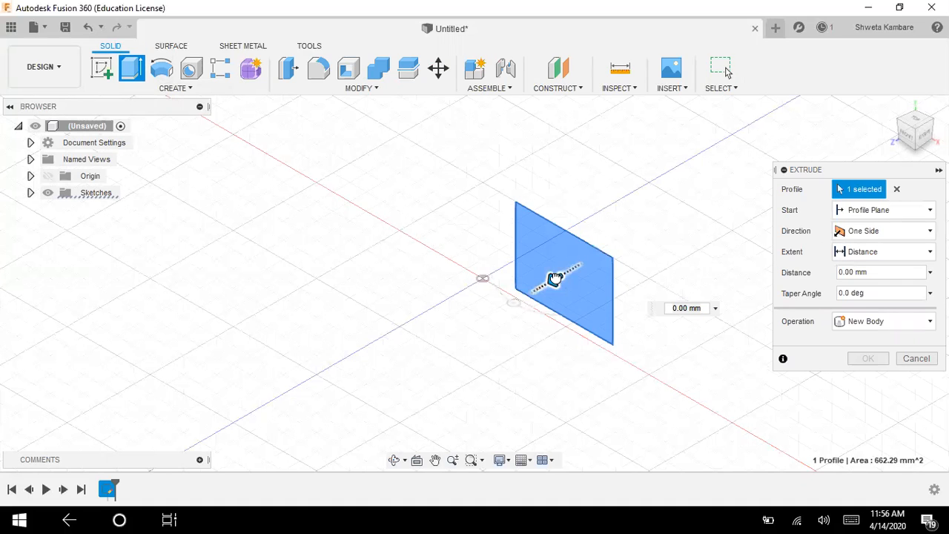
Step: Extrude the rectangle profile 30 mm into a new solid body
drag(554, 278, 462, 323)
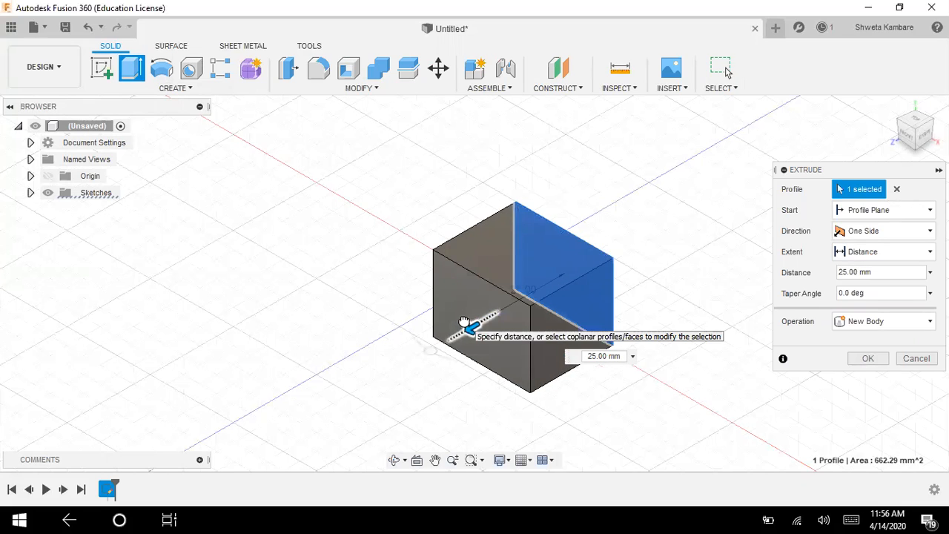
drag(471, 323, 452, 333)
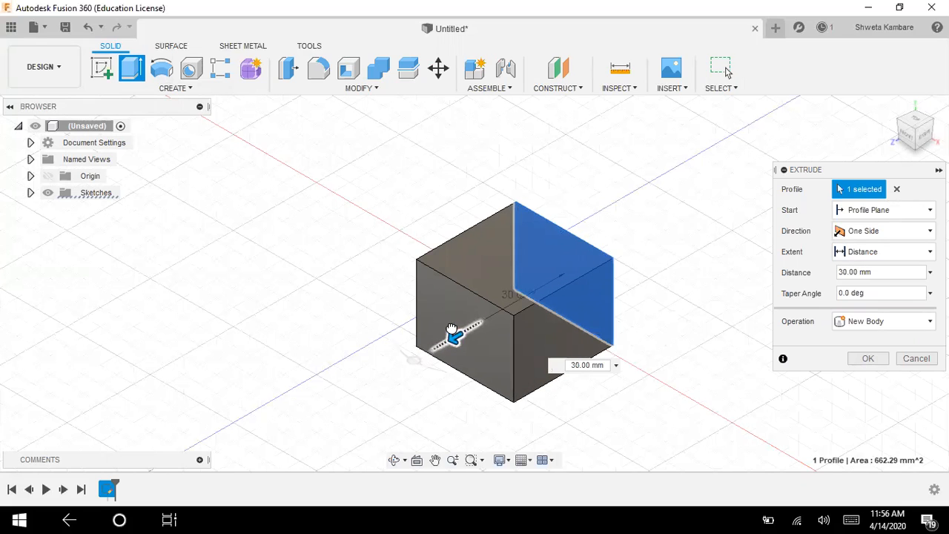
click(868, 357)
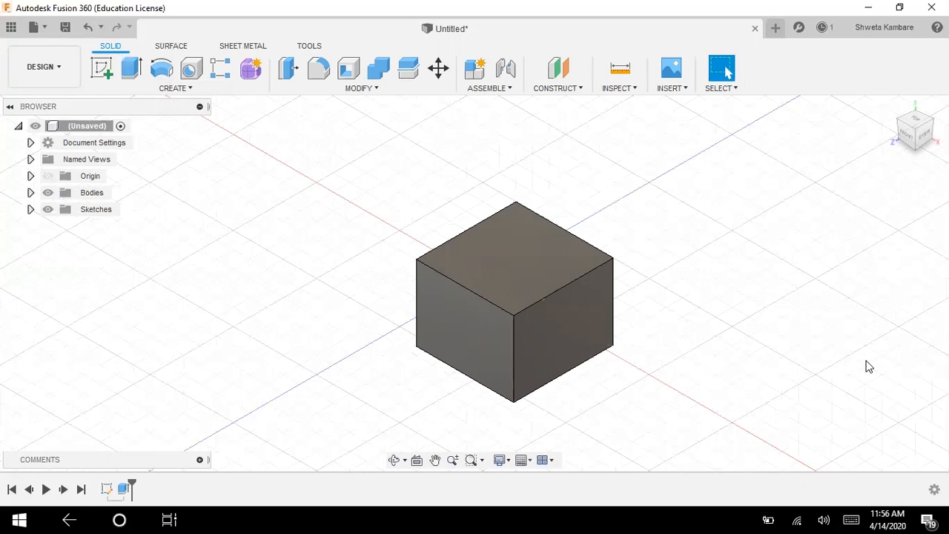
Step: Start the Fillet command on the box from the Modify menu
click(362, 88)
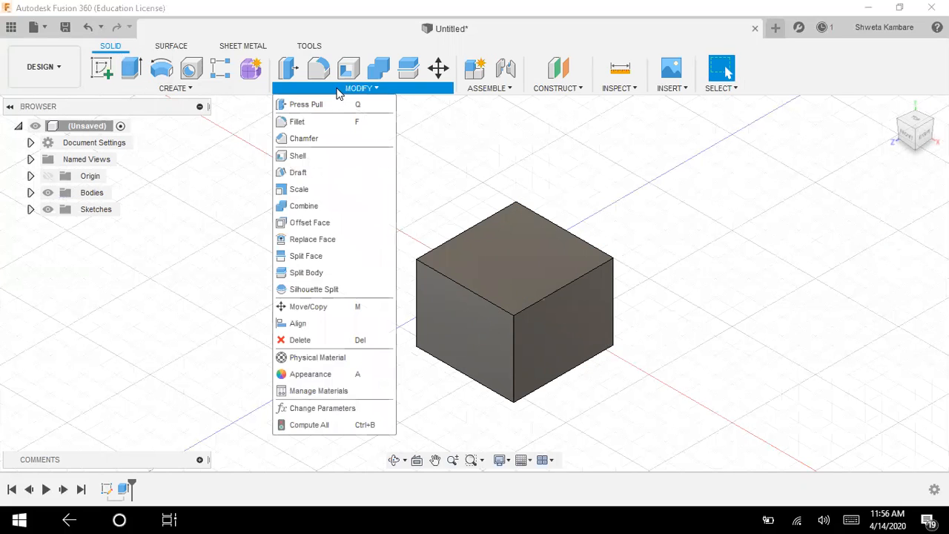
mouse_move(296, 121)
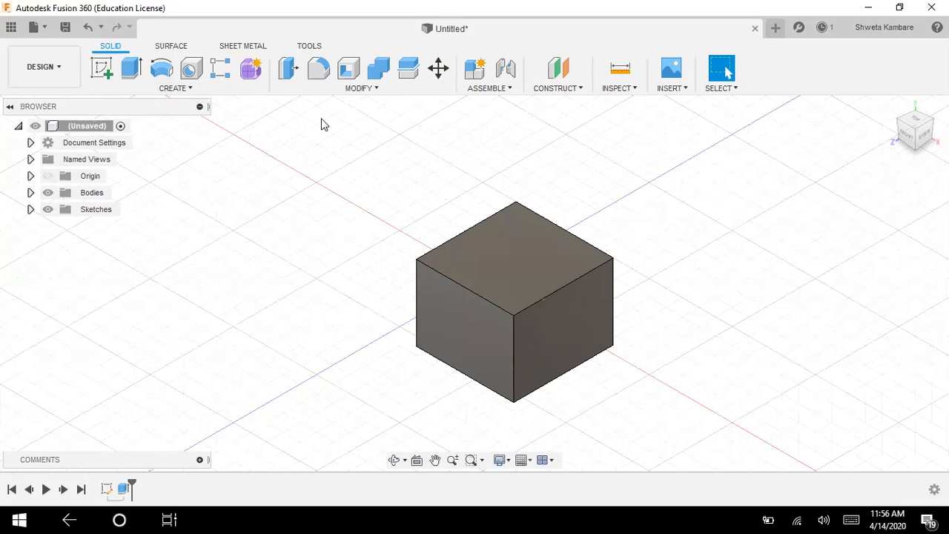
click(317, 68)
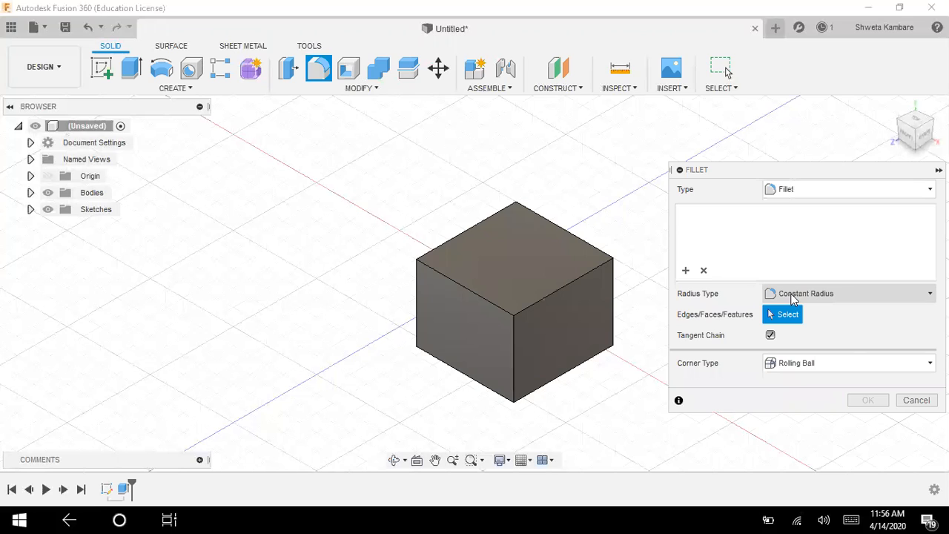
click(848, 293)
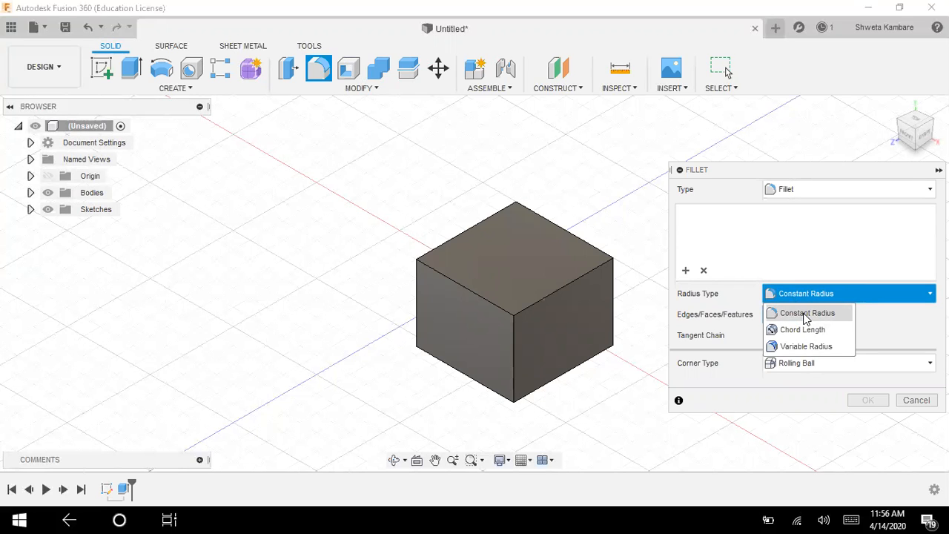
mouse_move(818, 317)
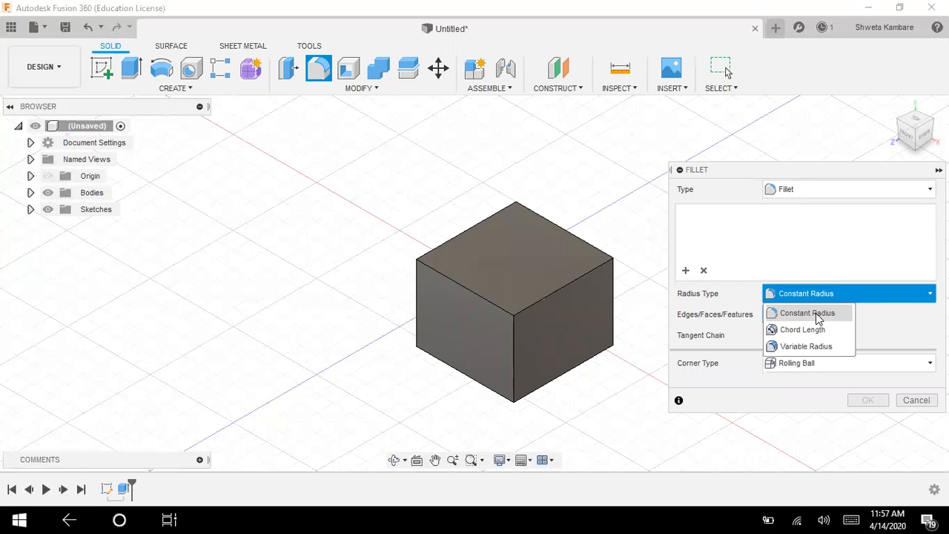
mouse_move(831, 362)
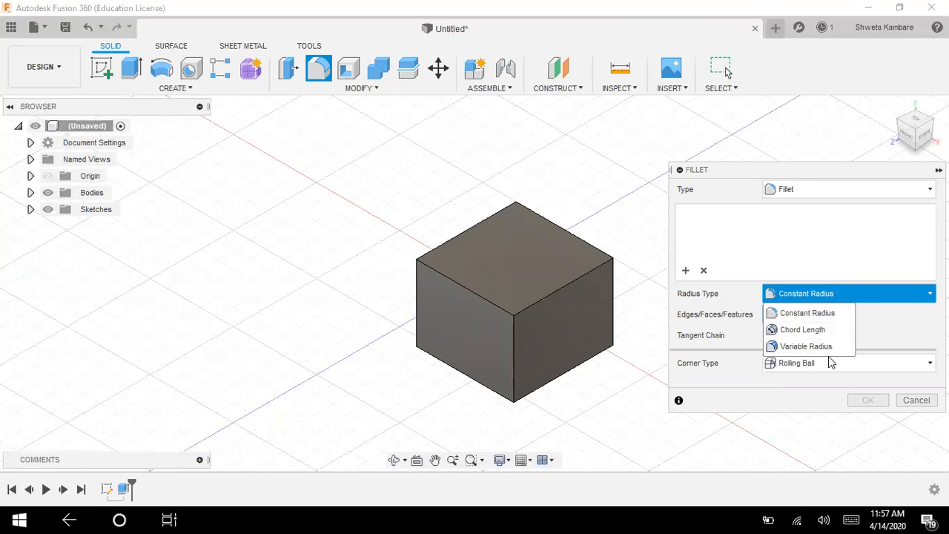
mouse_move(802, 329)
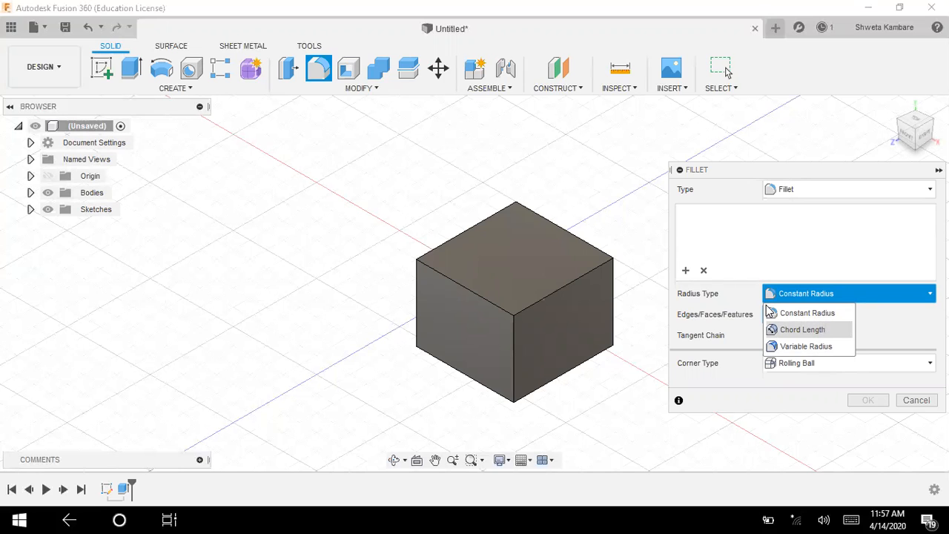
mouse_move(685, 279)
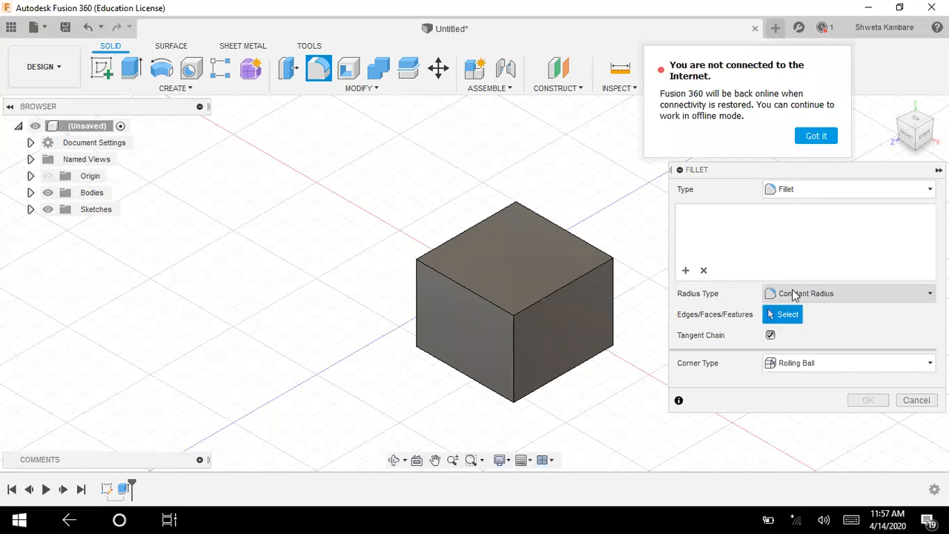
click(848, 293)
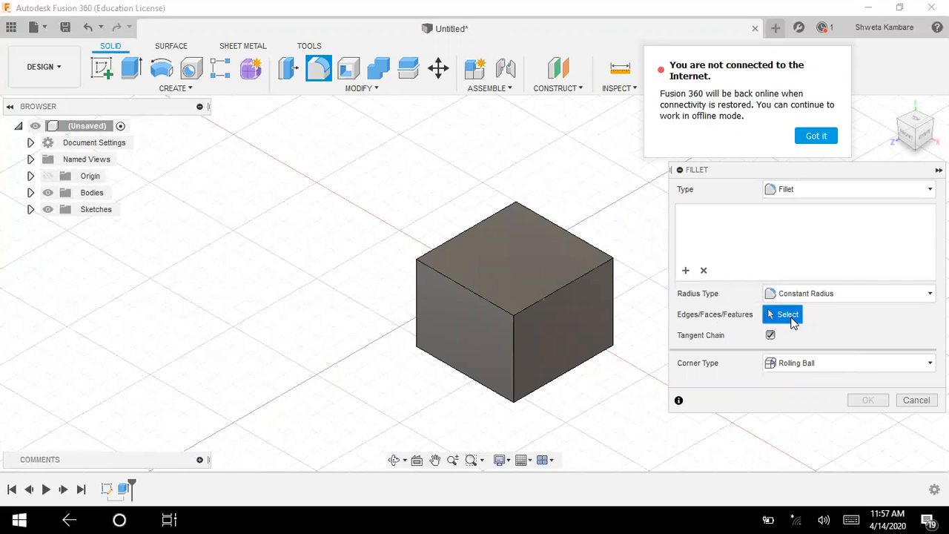
Step: Select all four top edges of the box for the fillet, radius still 0 mm
click(560, 289)
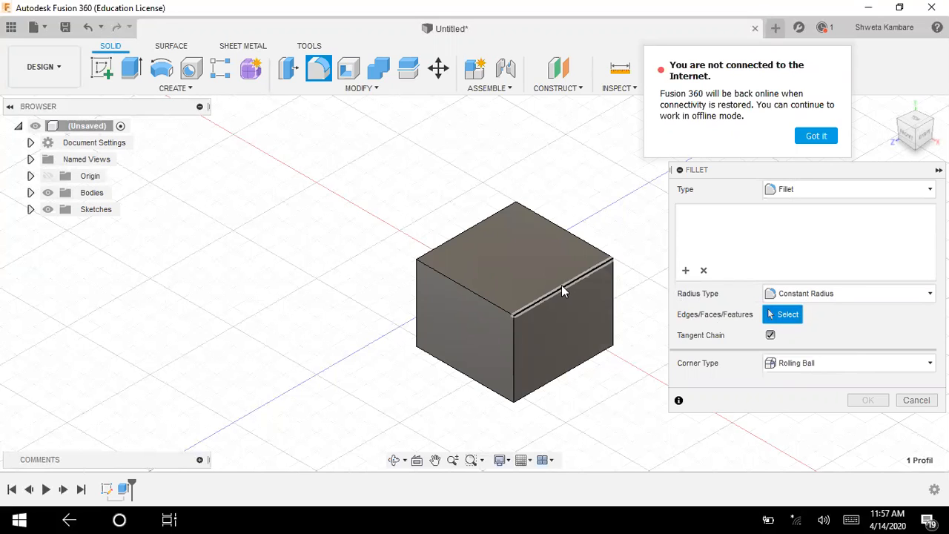
click(569, 281)
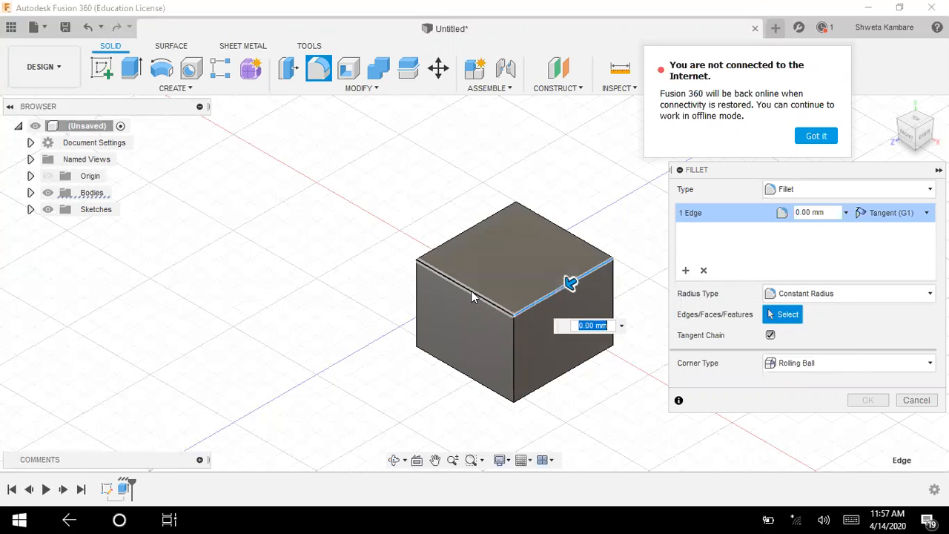
click(462, 288)
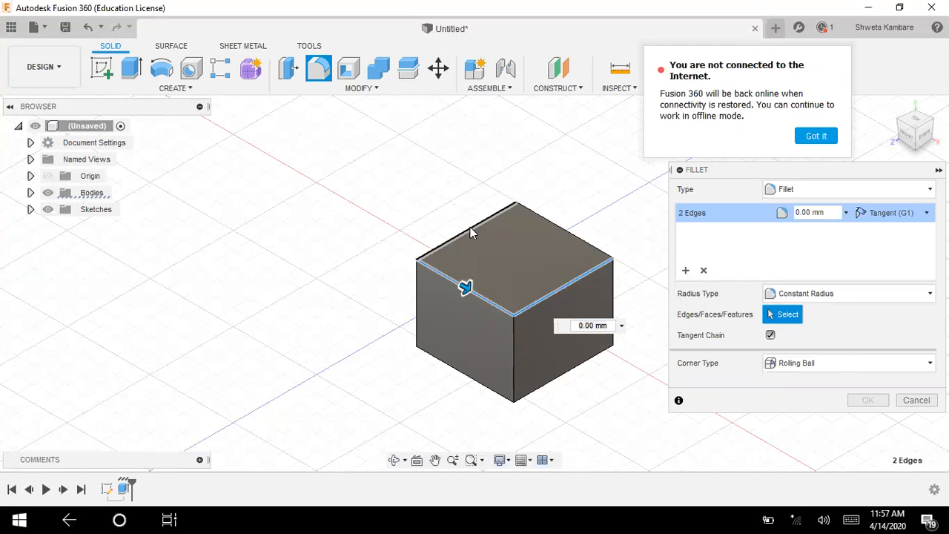
click(560, 215)
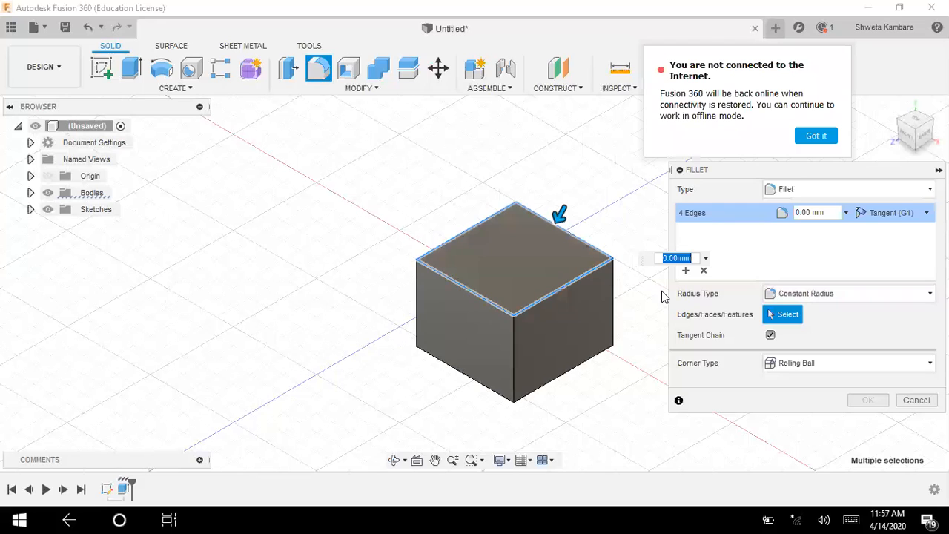
mouse_move(829, 380)
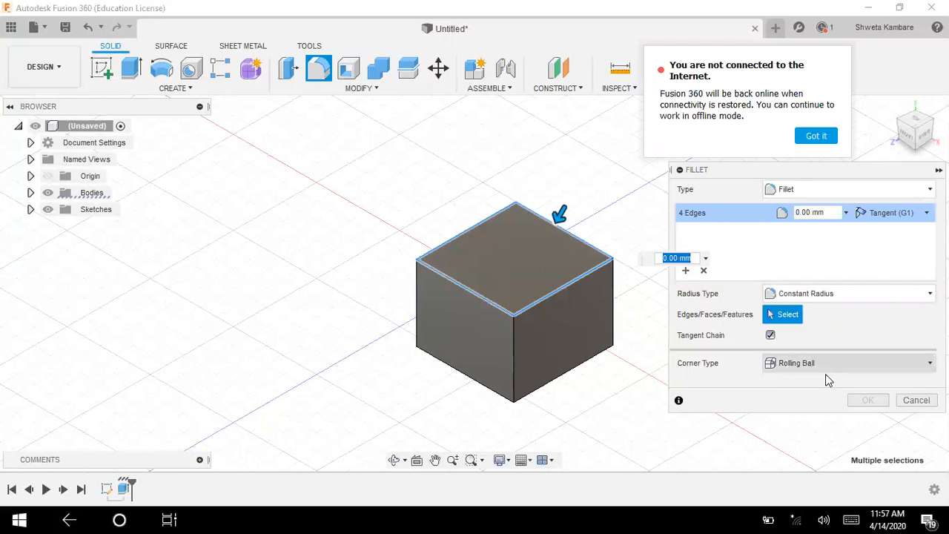